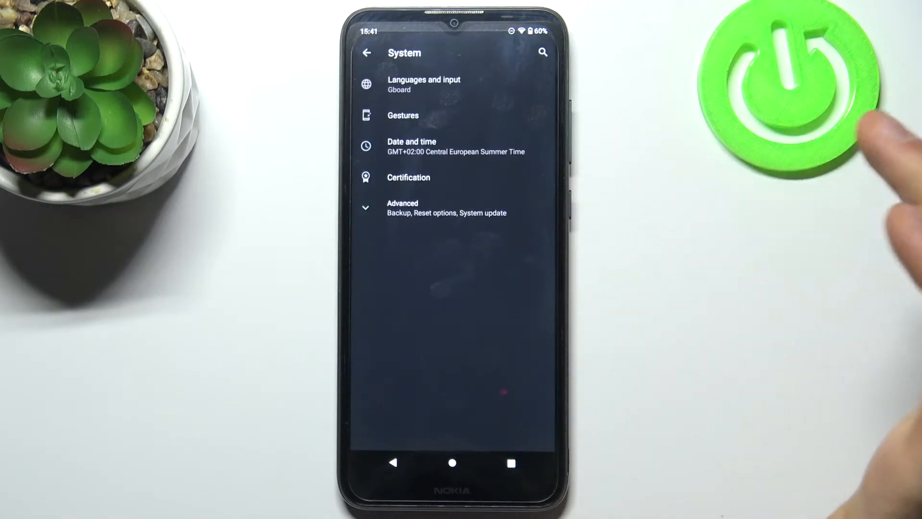
Expand Advanced under System and go into Reset options
{"action": "left_click", "coordinate": [402, 207]}
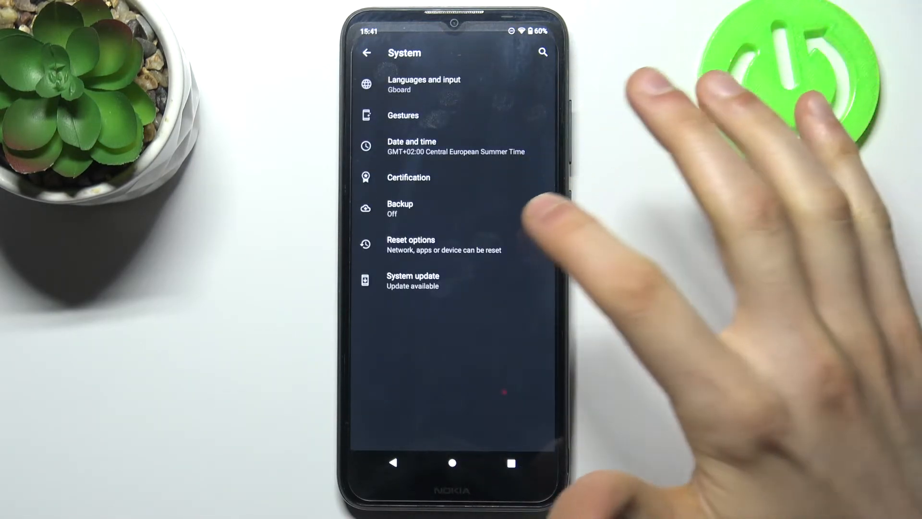
{"action": "left_click", "coordinate": [410, 244]}
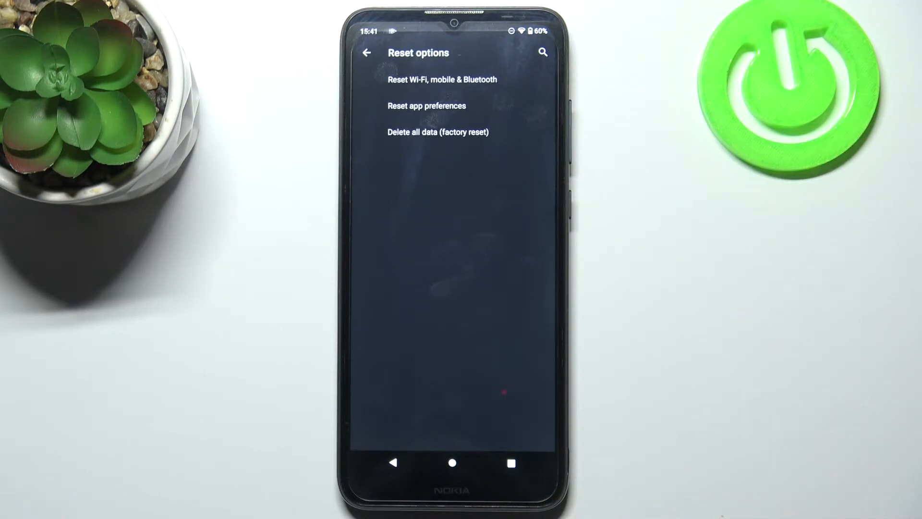
Choose Delete all data (factory reset) and confirm Erase all data until the phone begins restarting
{"action": "left_click", "coordinate": [438, 131]}
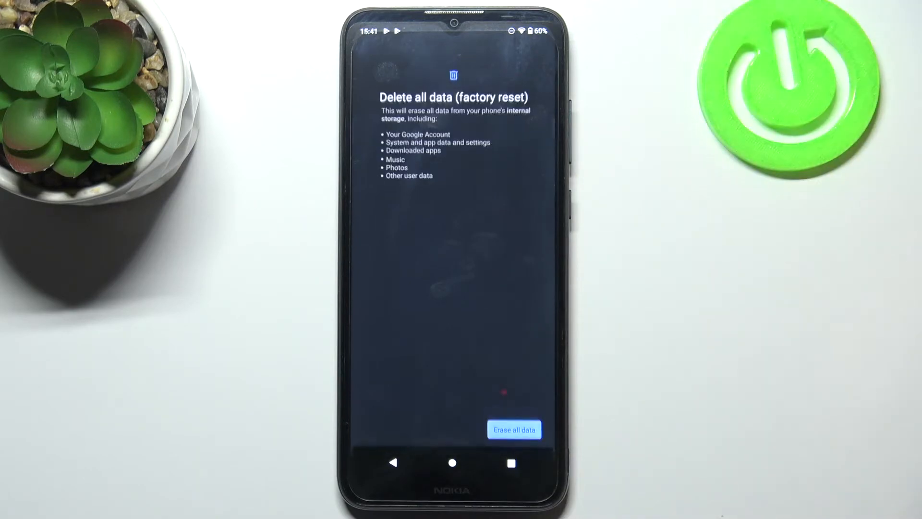
{"action": "left_click", "coordinate": [515, 429]}
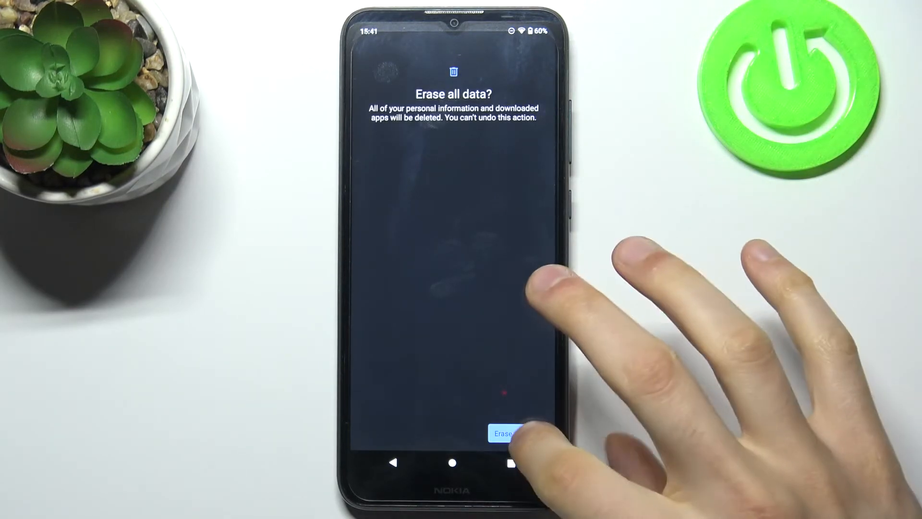
{"action": "left_click", "coordinate": [514, 433]}
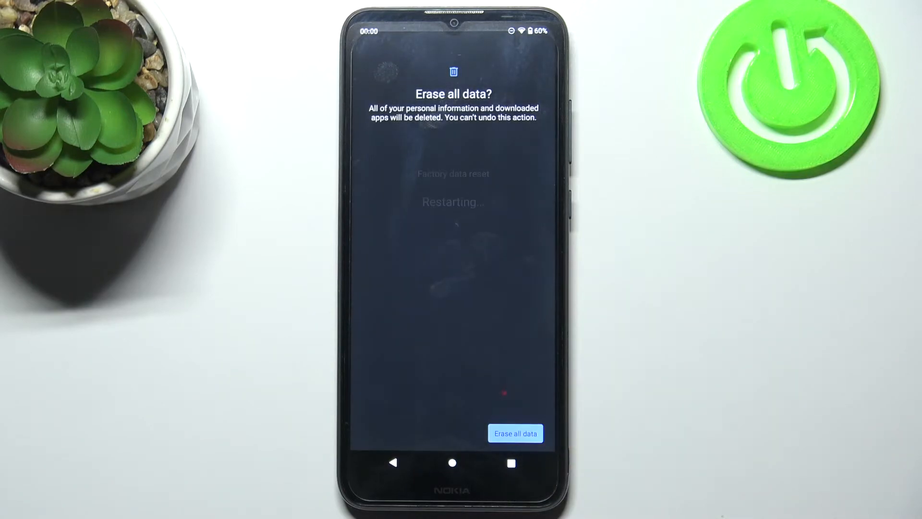
{"action": "left_click", "coordinate": [514, 433]}
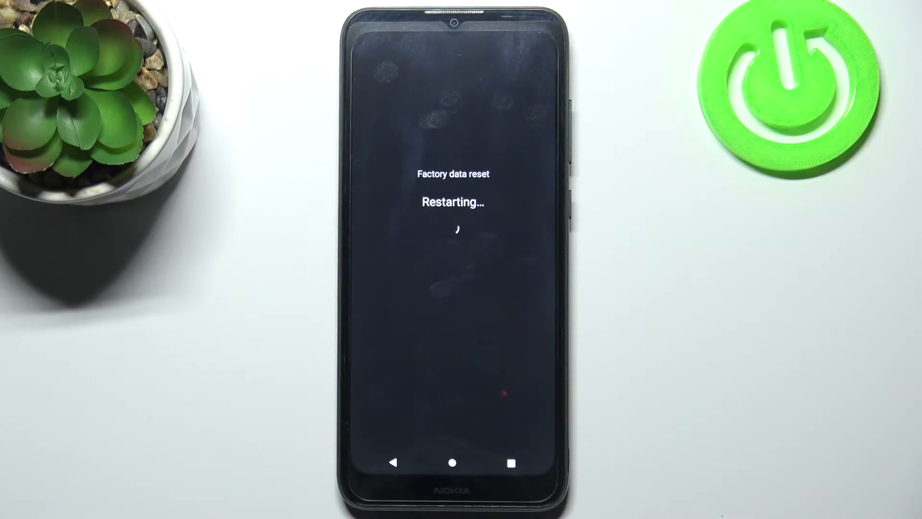